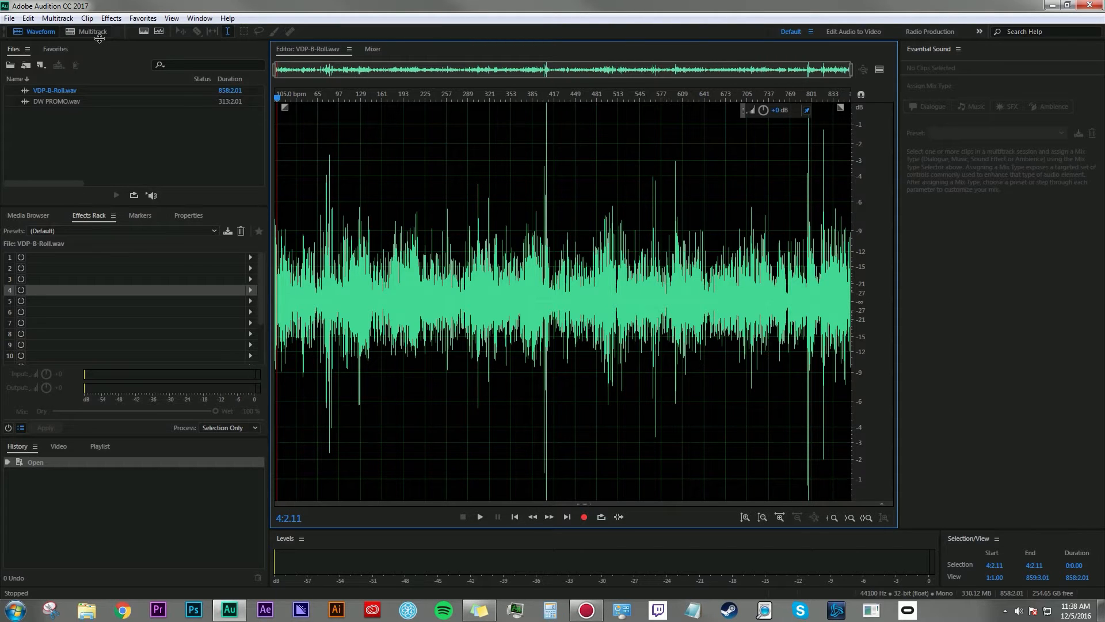
pyautogui.moveTo(182, 503)
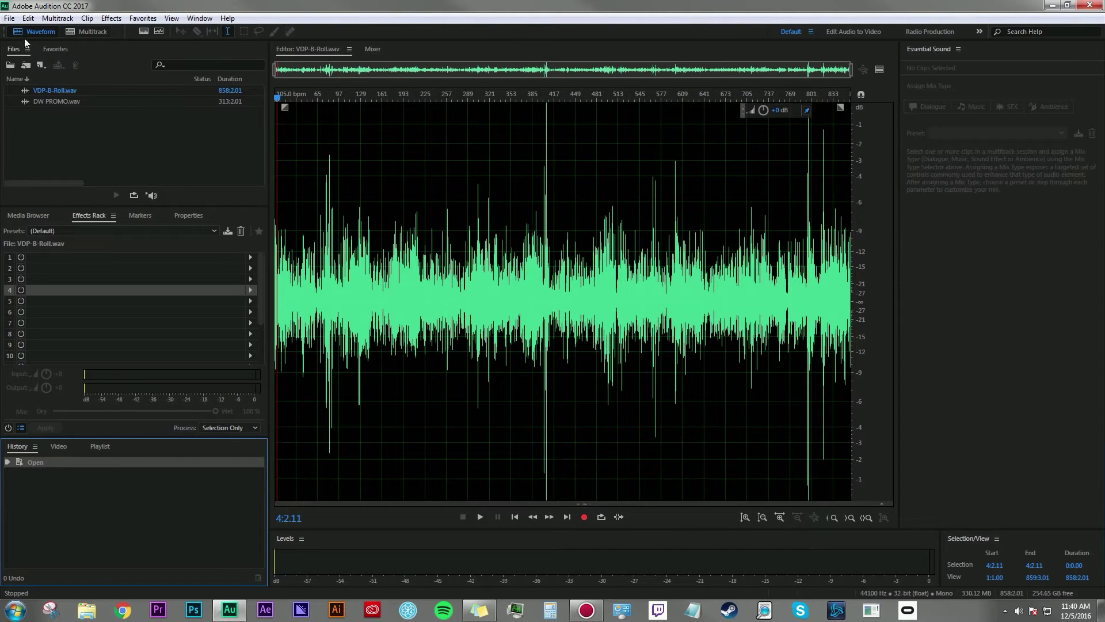
pyautogui.moveTo(92, 31)
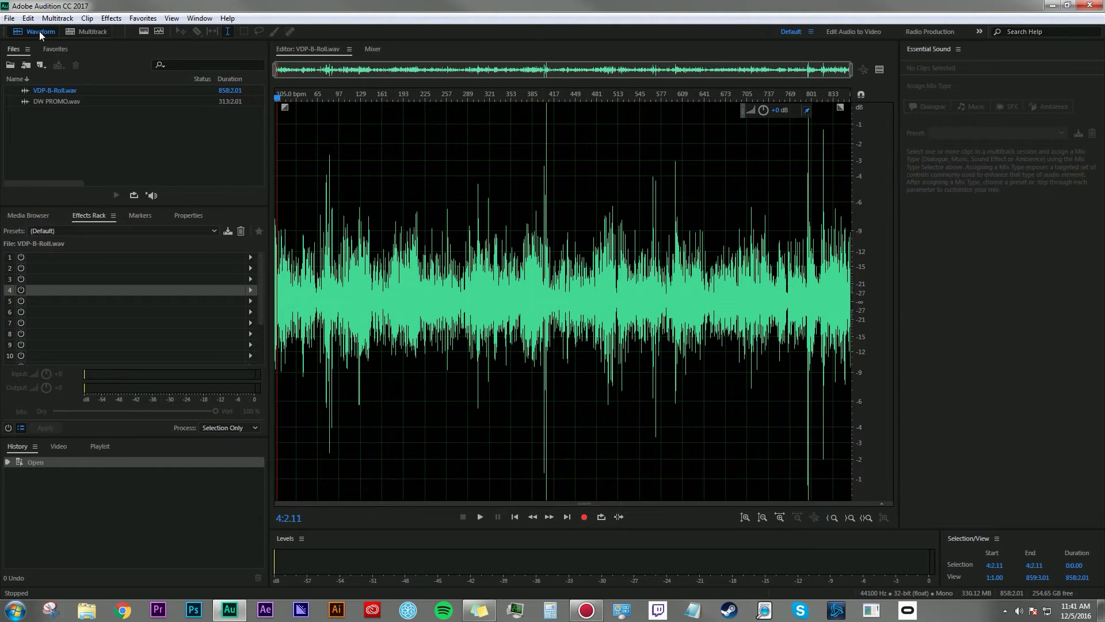
pyautogui.moveTo(39, 32)
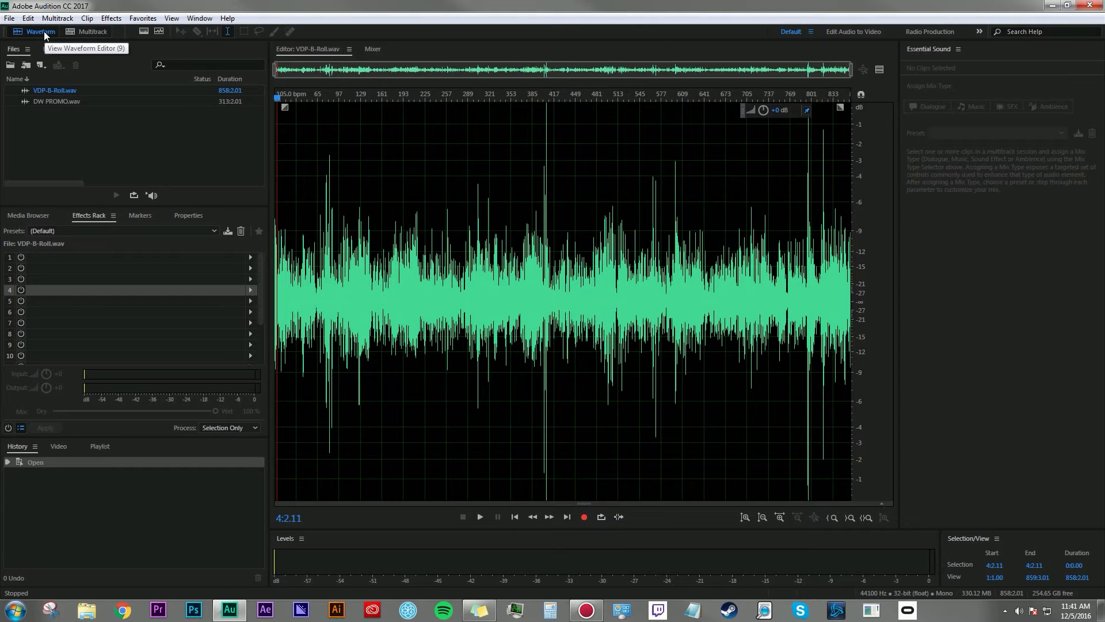
pyautogui.moveTo(92, 32)
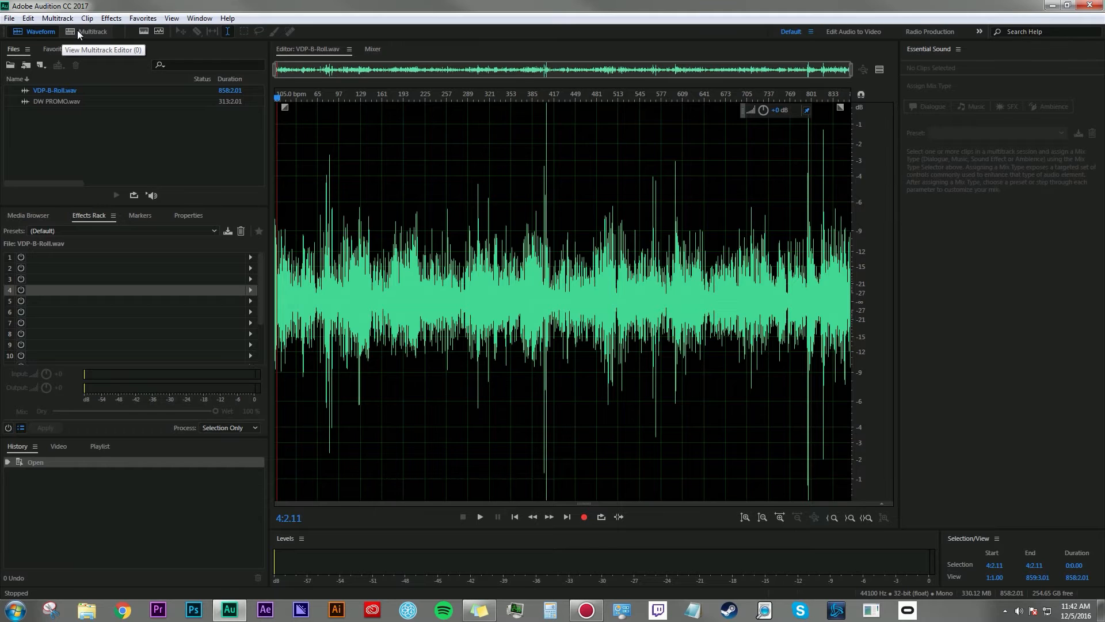
# Step: Show the Media Browser with the Video_DogPound_Podcast folder and its RAWR recordings, including VDP-B-Roll.wav
pyautogui.click(27, 215)
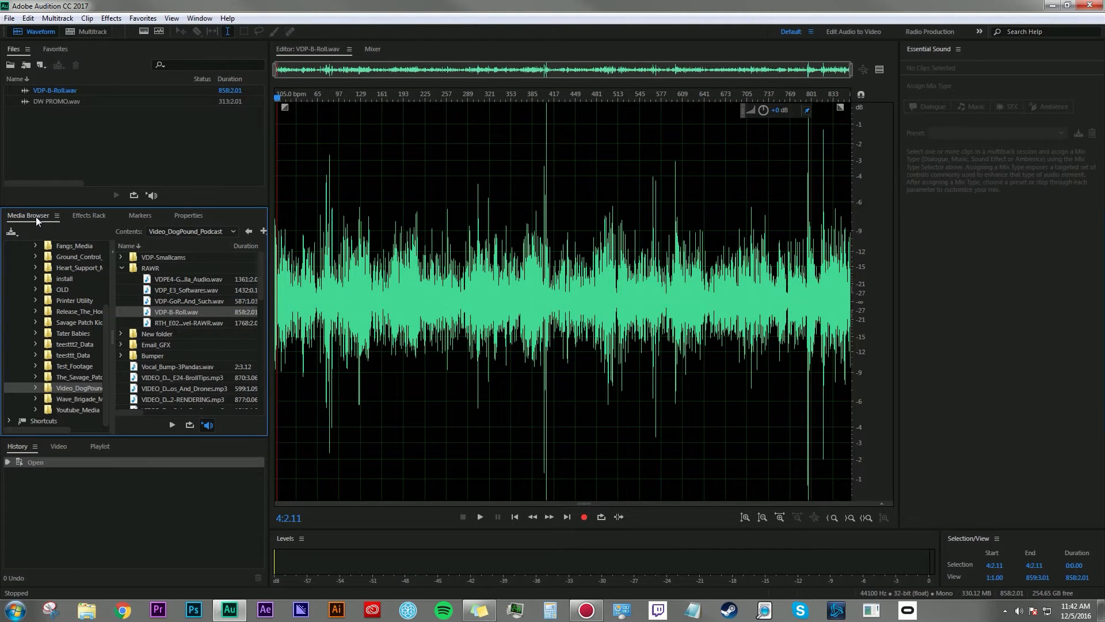
pyautogui.moveTo(335, 282)
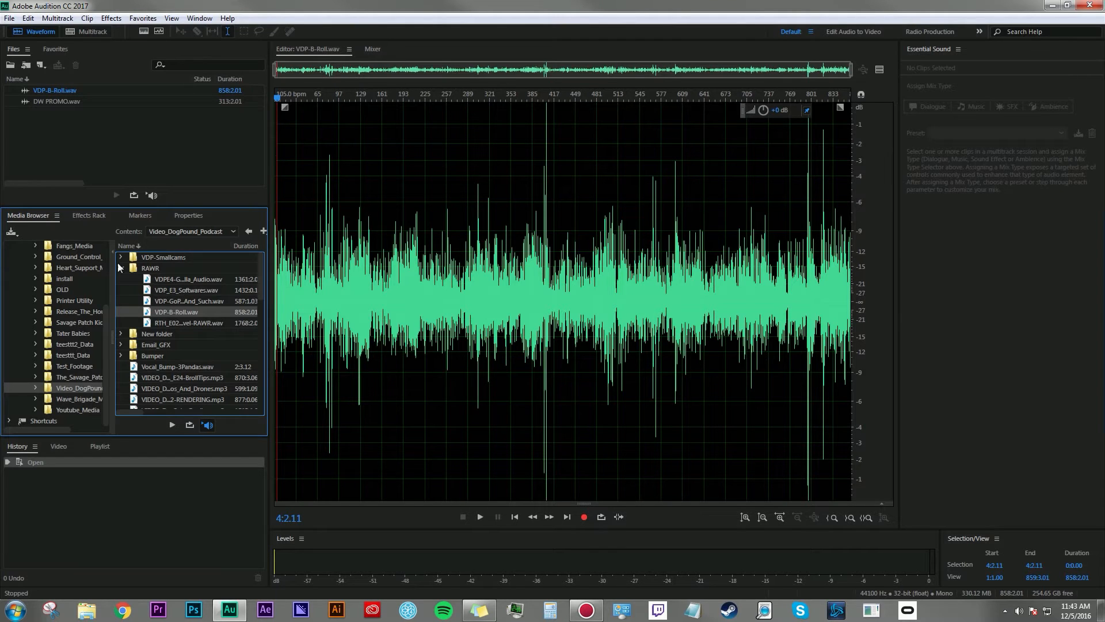
pyautogui.moveTo(72, 274)
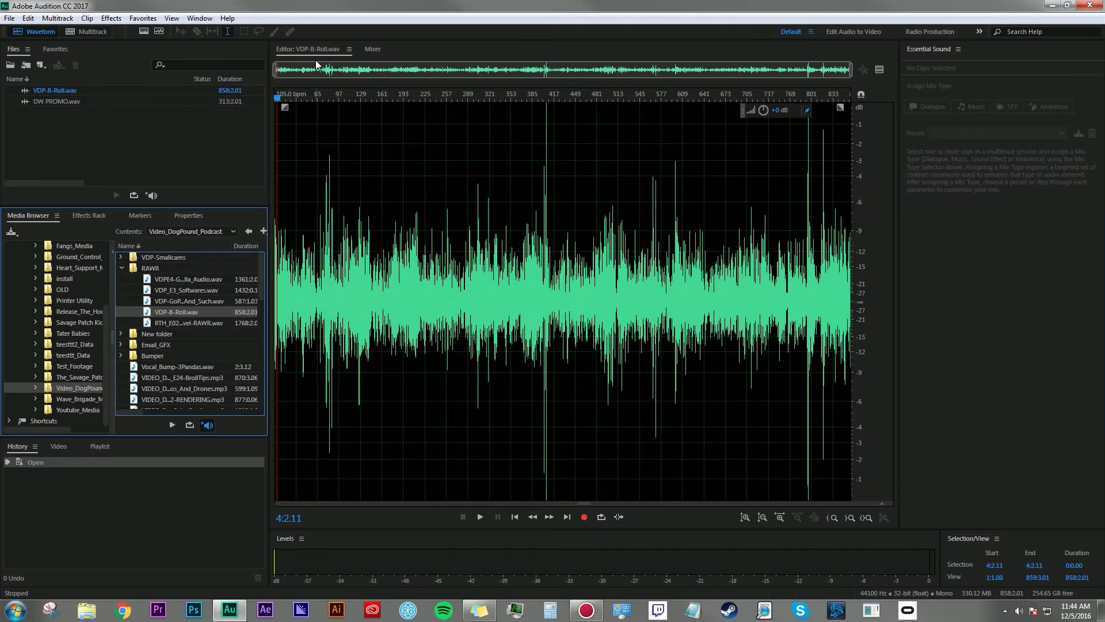
pyautogui.moveTo(333, 9)
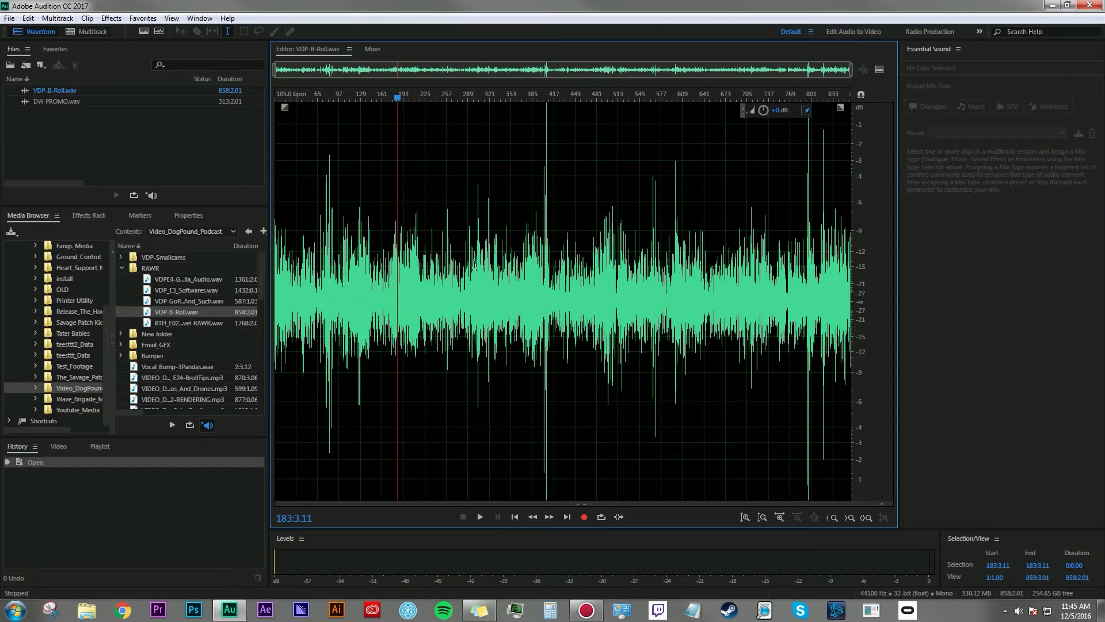
# Step: Locate the spike near bar 405 in VDP-B-Roll.wav, zoom in, play it back, then clear the selection
pyautogui.click(479, 516)
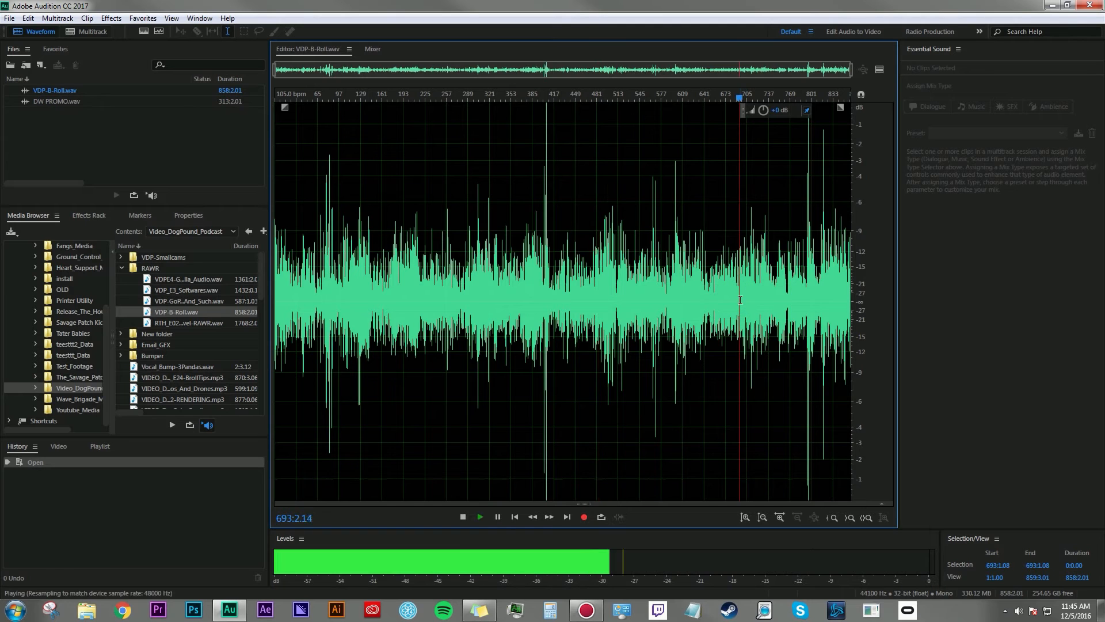
pyautogui.click(463, 517)
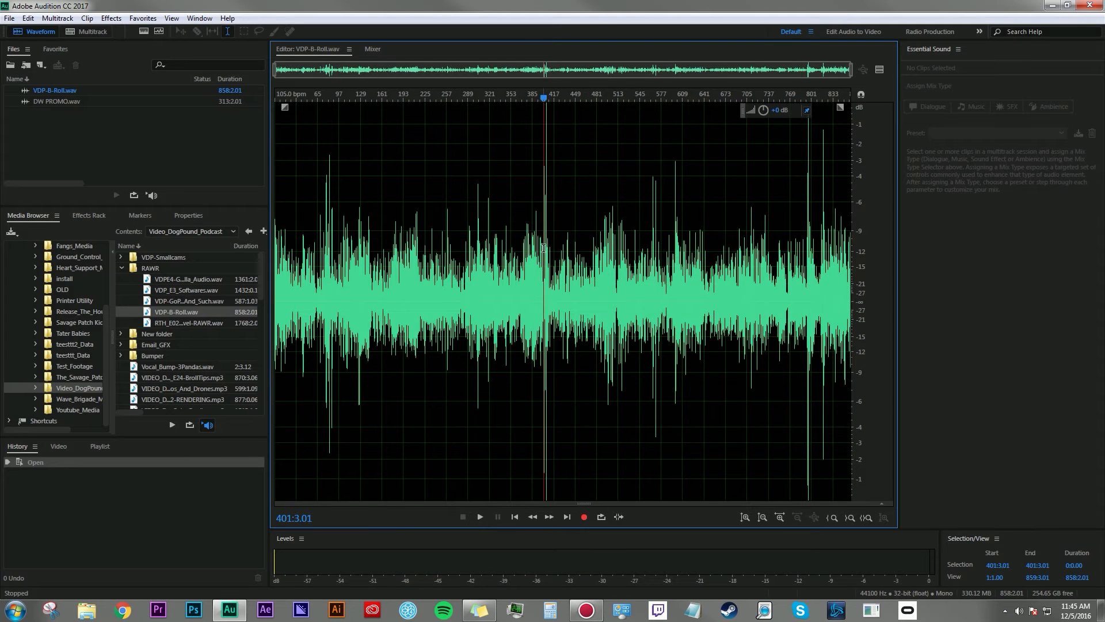
pyautogui.click(832, 517)
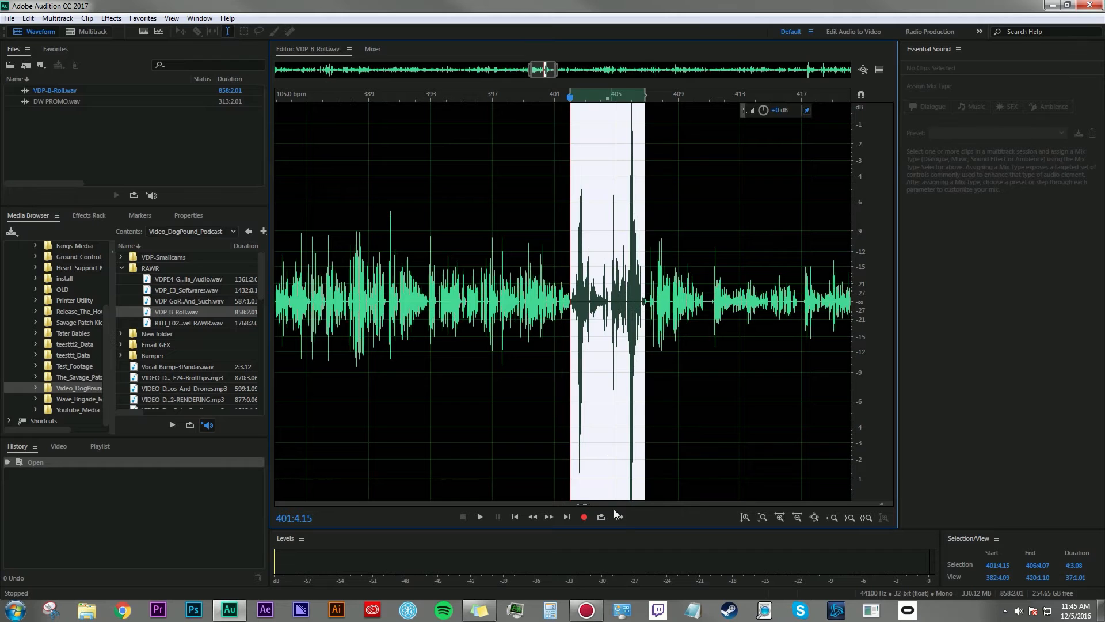
pyautogui.click(479, 517)
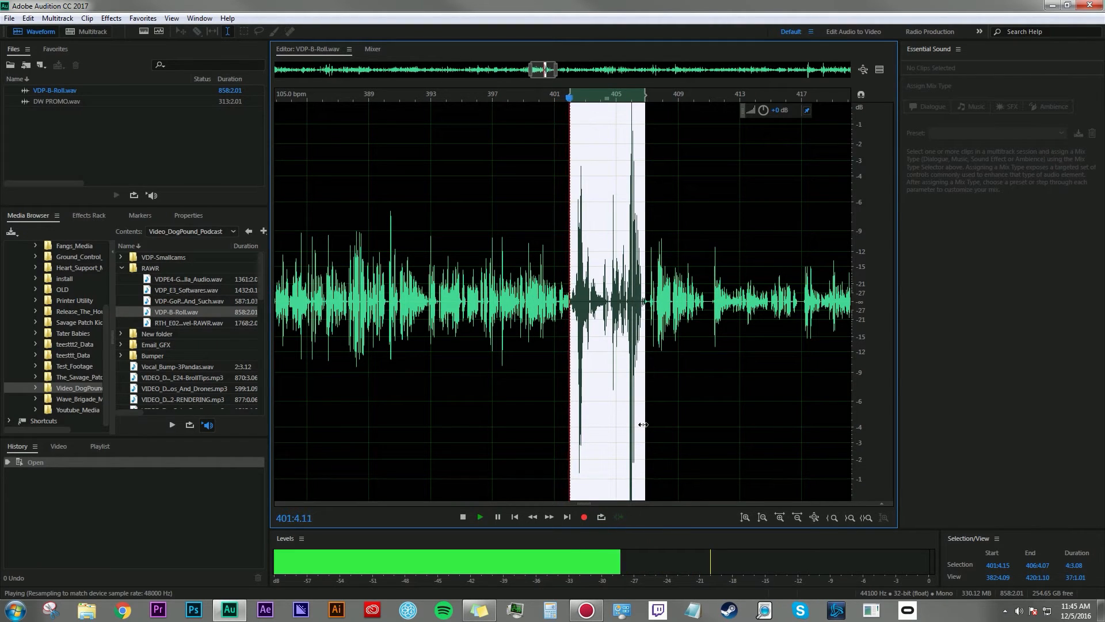
pyautogui.click(462, 517)
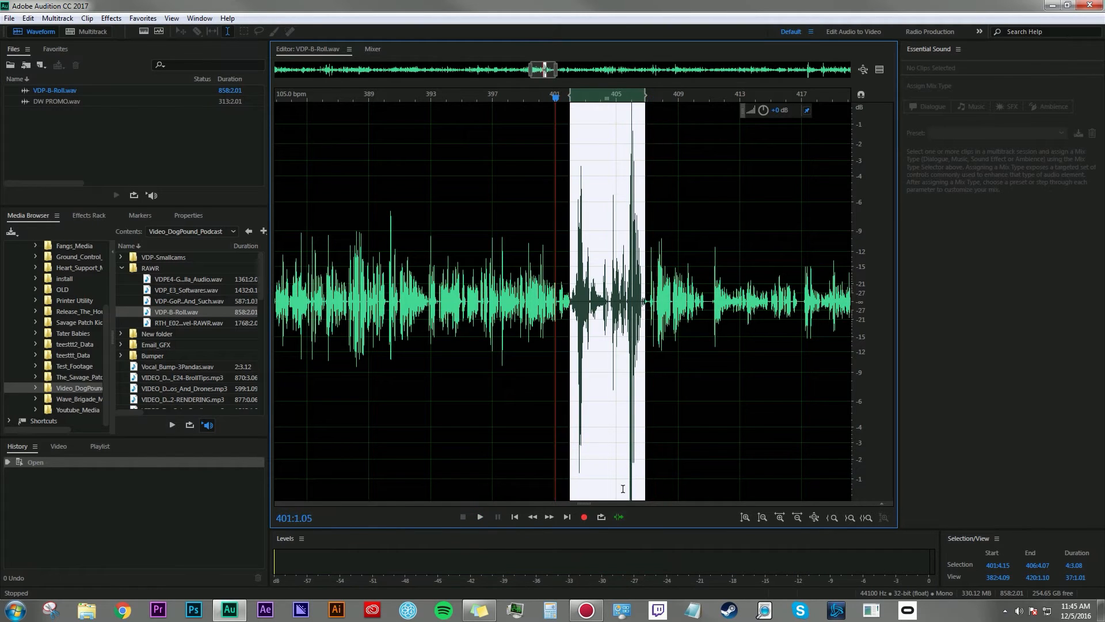
pyautogui.click(558, 303)
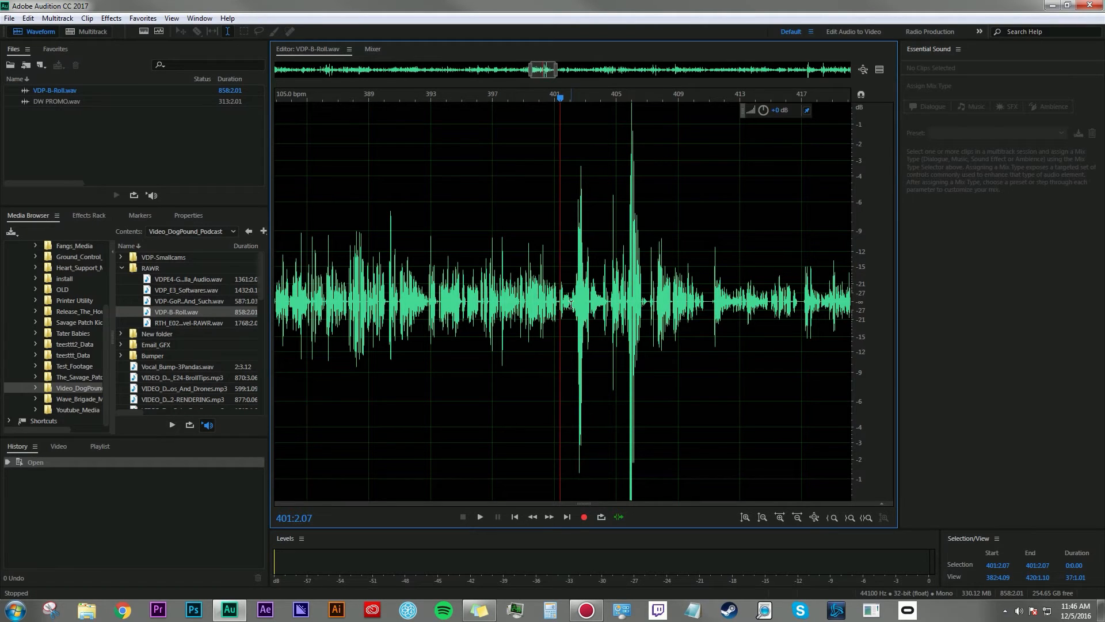
# Step: Load Multiband Compressor in slot 1 and Dynamics Processing in slot 2, then apply the chain to VDP-B-Roll.wav
pyautogui.click(89, 215)
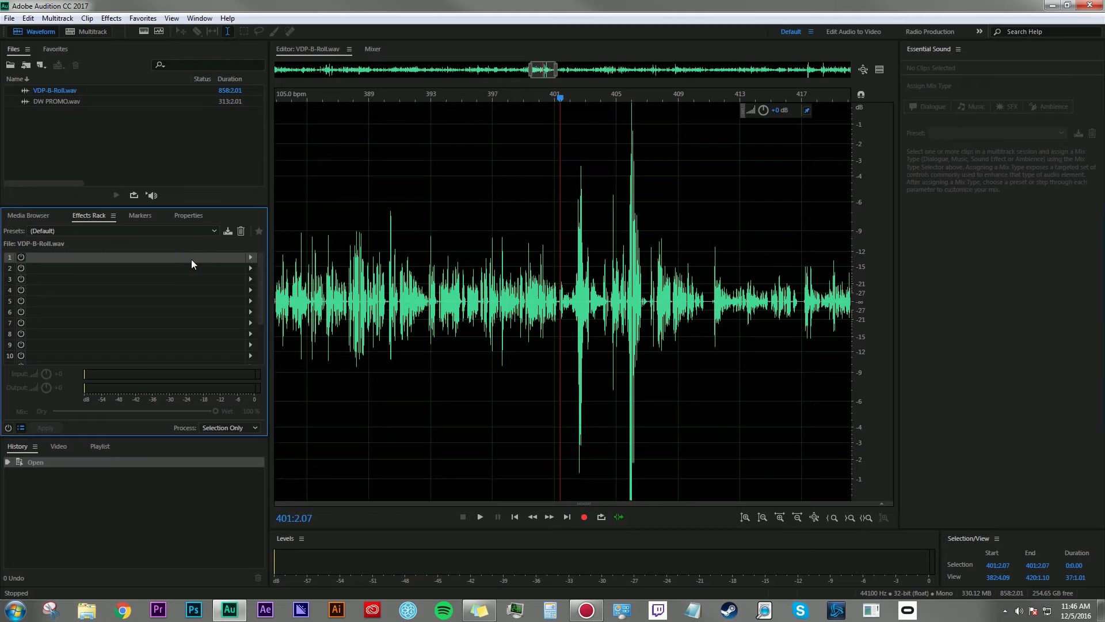
pyautogui.moveTo(60, 53)
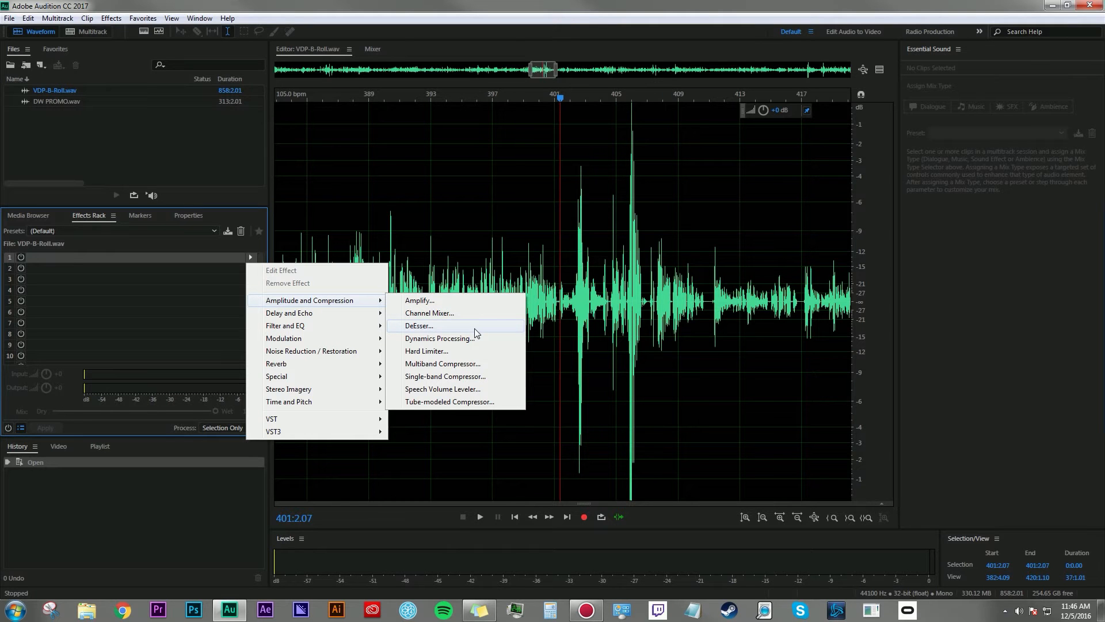
pyautogui.click(443, 362)
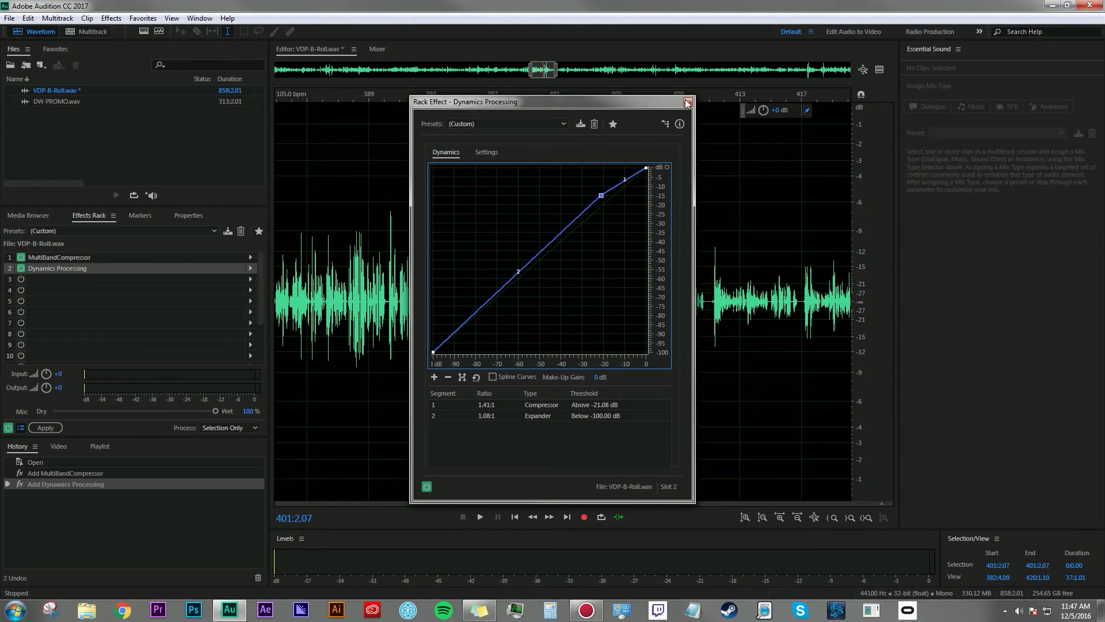
pyautogui.moveTo(687, 103)
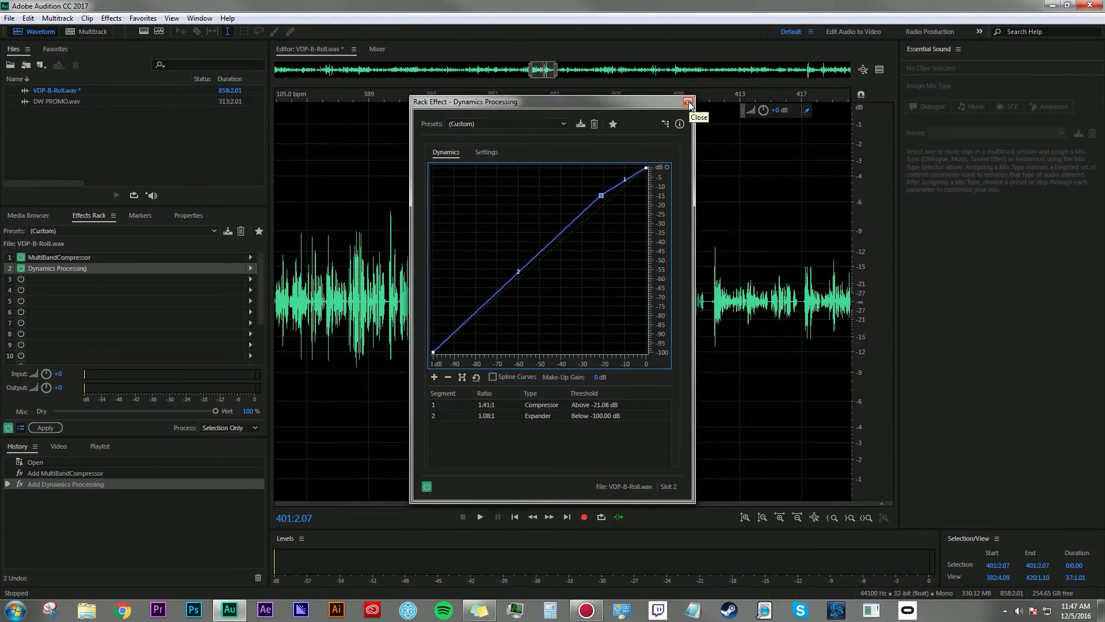
pyautogui.click(689, 102)
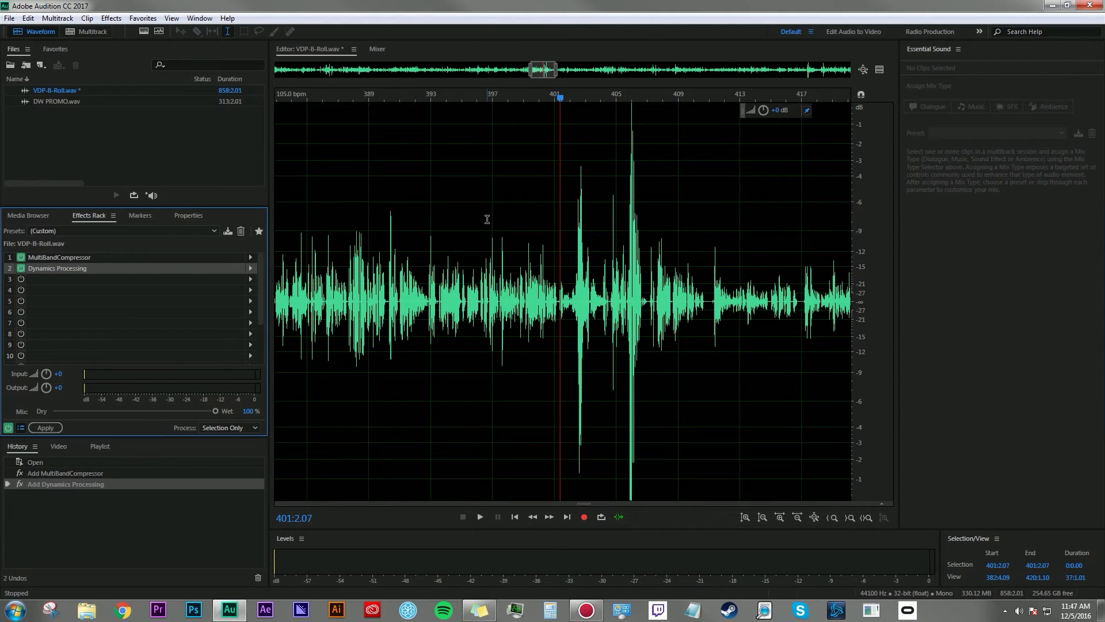
pyautogui.moveTo(99, 297)
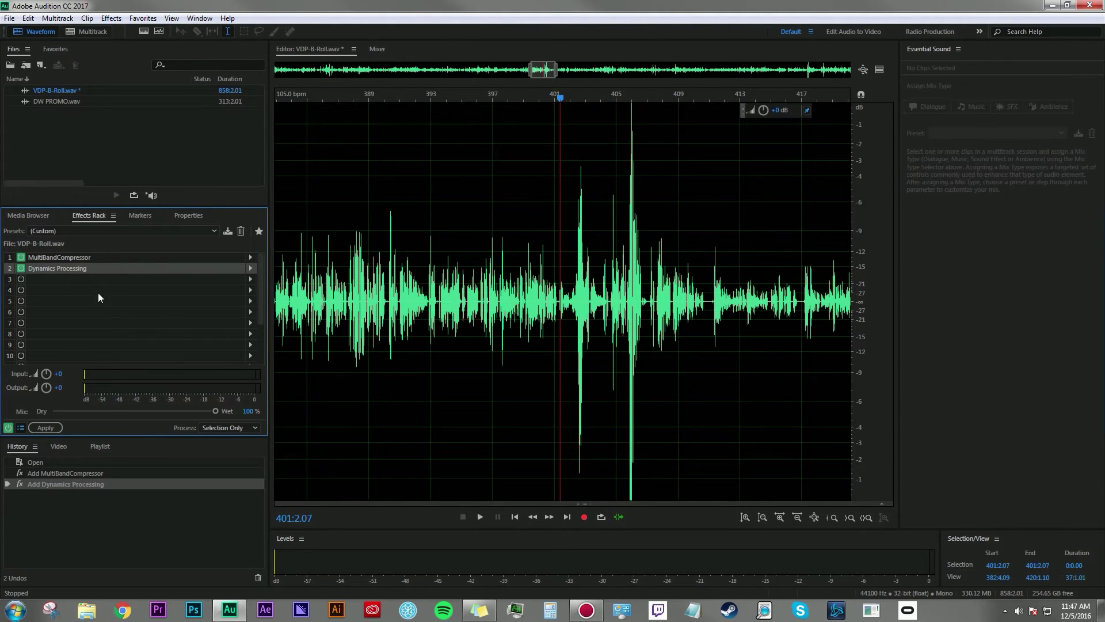
pyautogui.moveTo(110, 272)
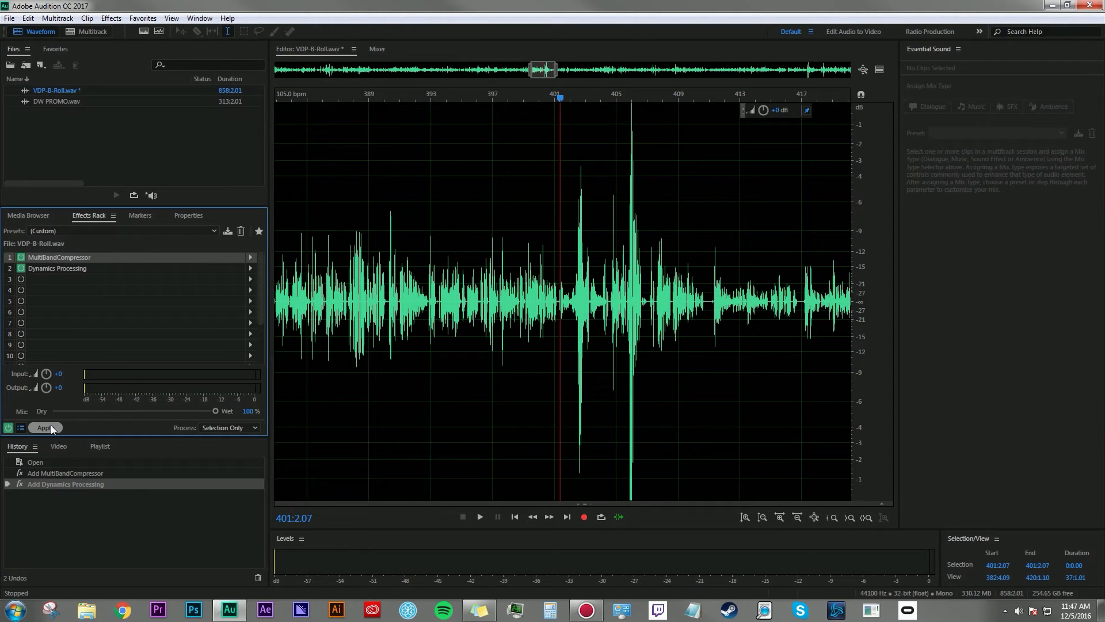
pyautogui.moveTo(46, 428)
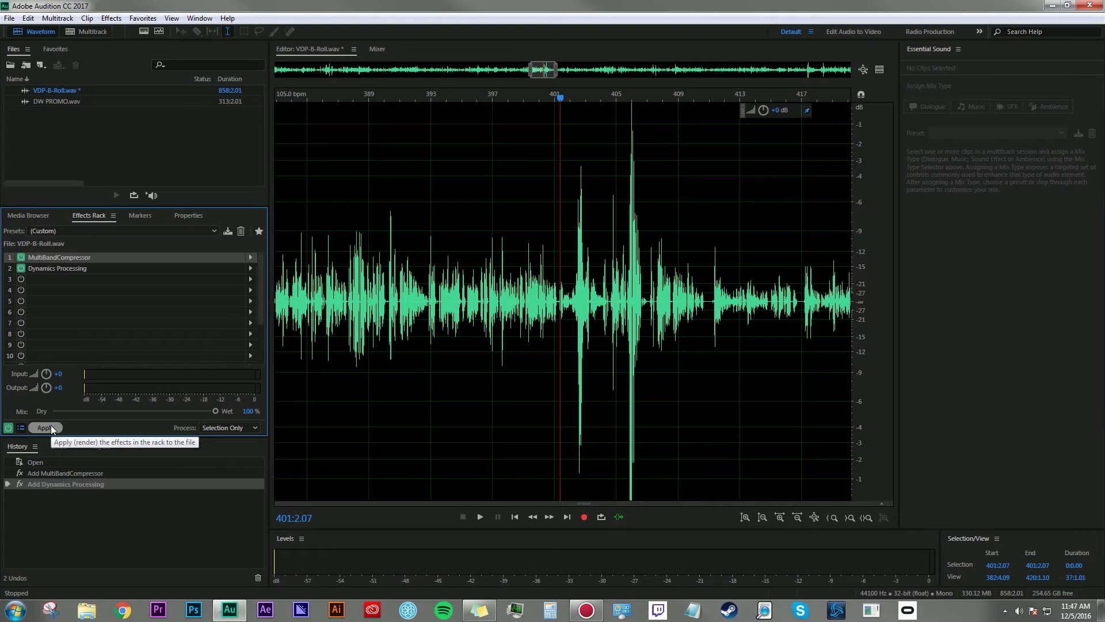
pyautogui.click(27, 215)
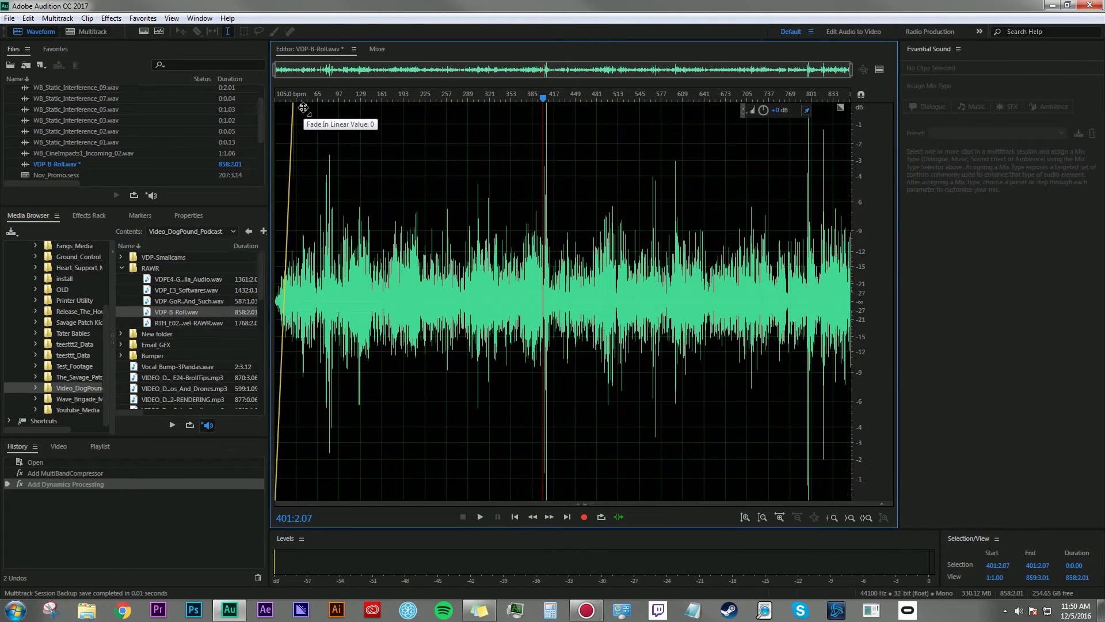
# Step: Turn the Pitch Display on for VDP-B-Roll.wav from the View menu, then turn it off again
pyautogui.click(159, 31)
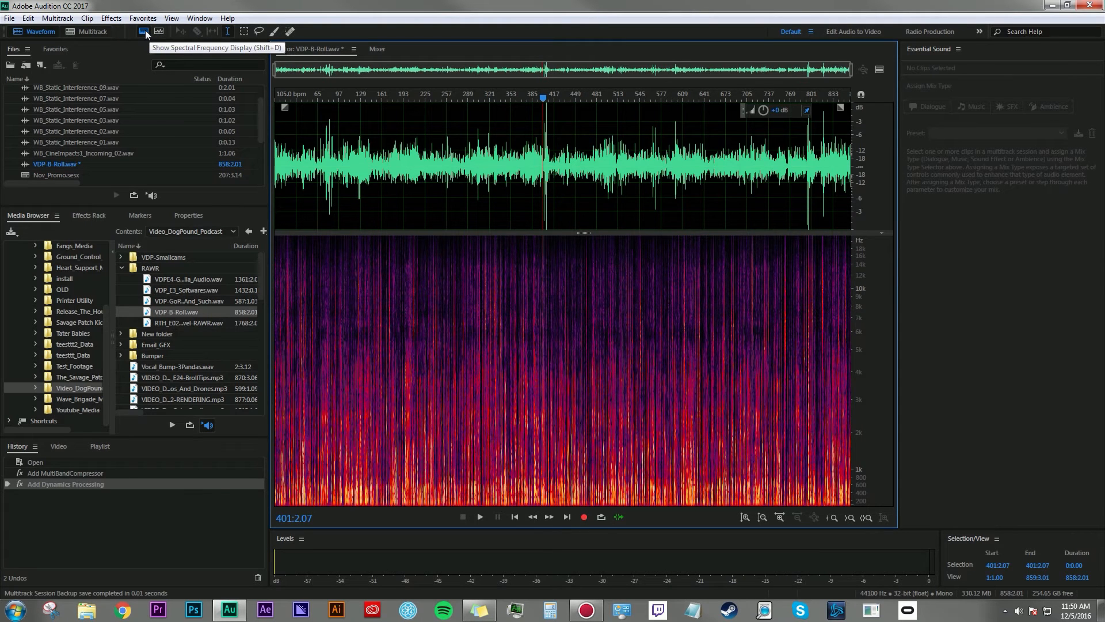
pyautogui.click(145, 32)
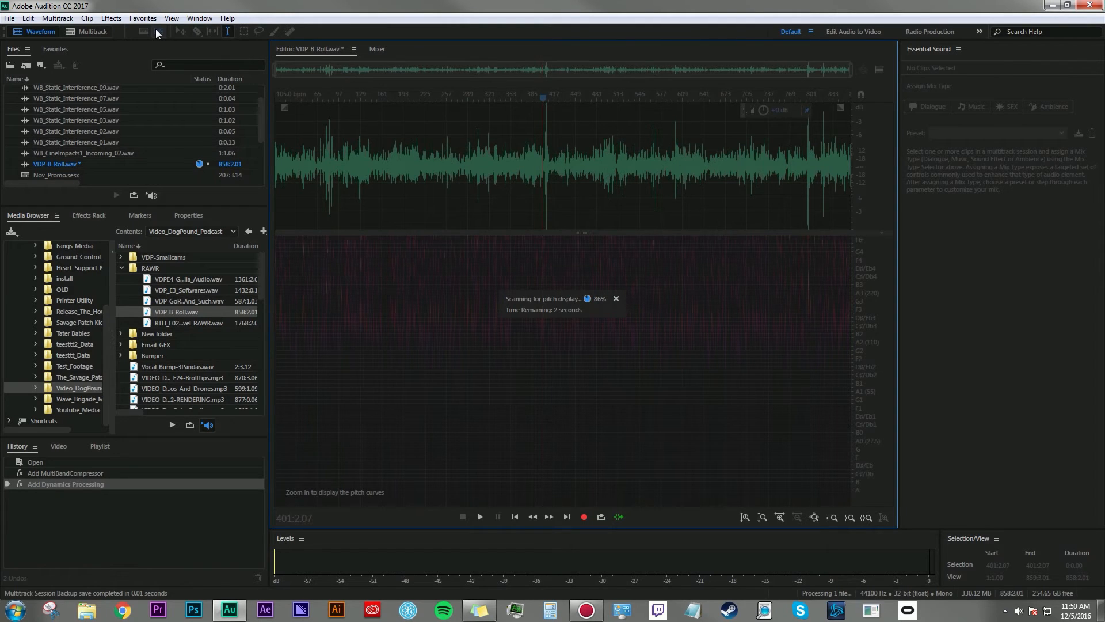
pyautogui.click(158, 31)
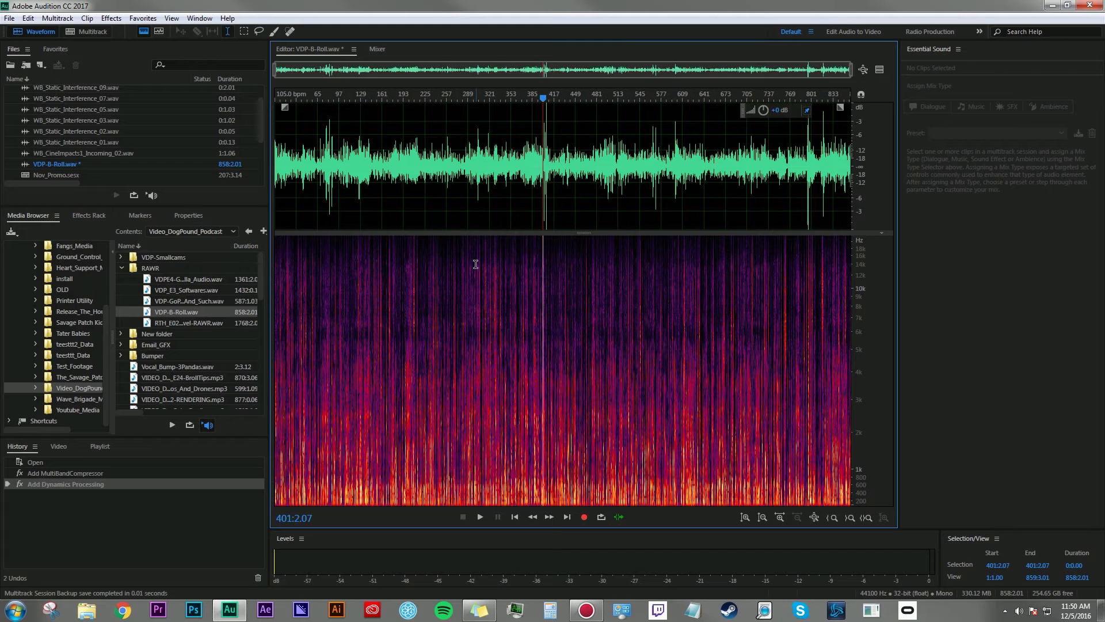
pyautogui.moveTo(539, 355)
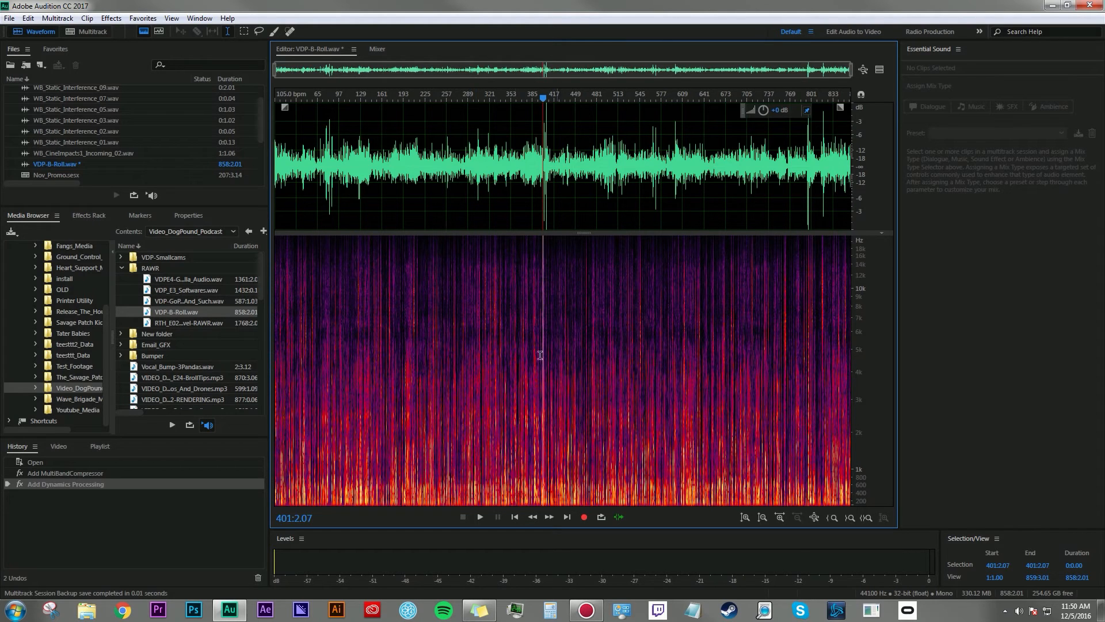
pyautogui.moveTo(91, 31)
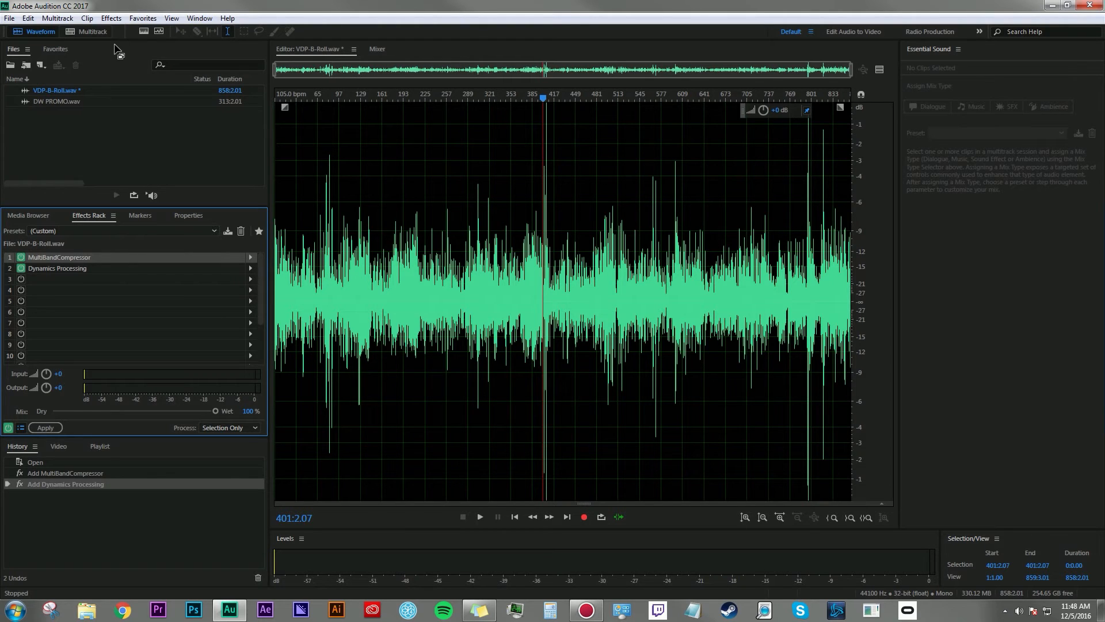
pyautogui.click(9, 17)
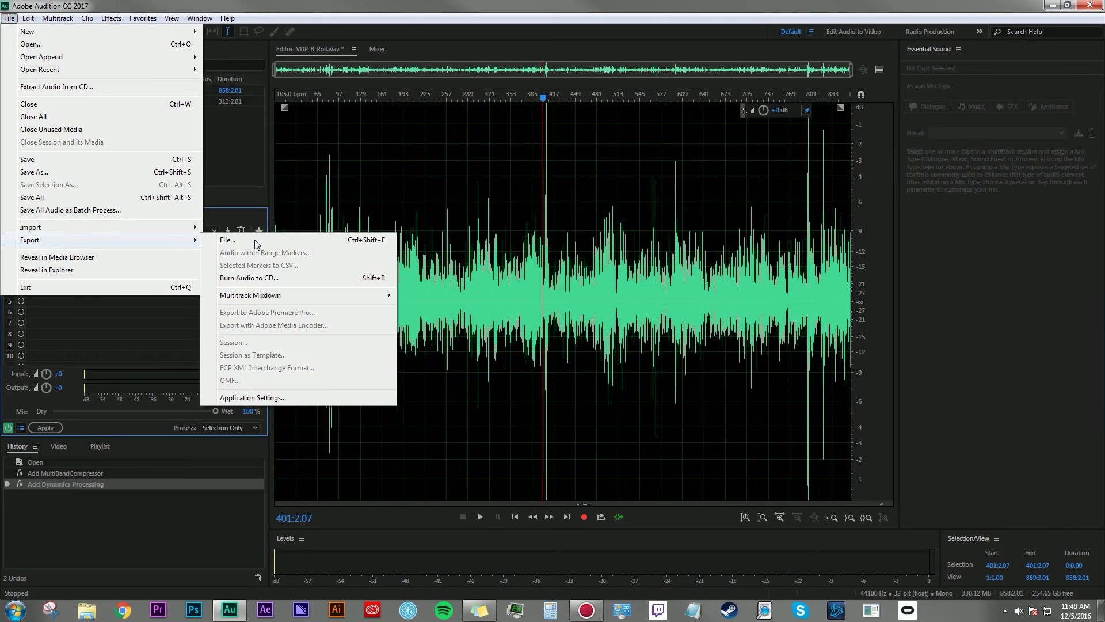
pyautogui.click(227, 240)
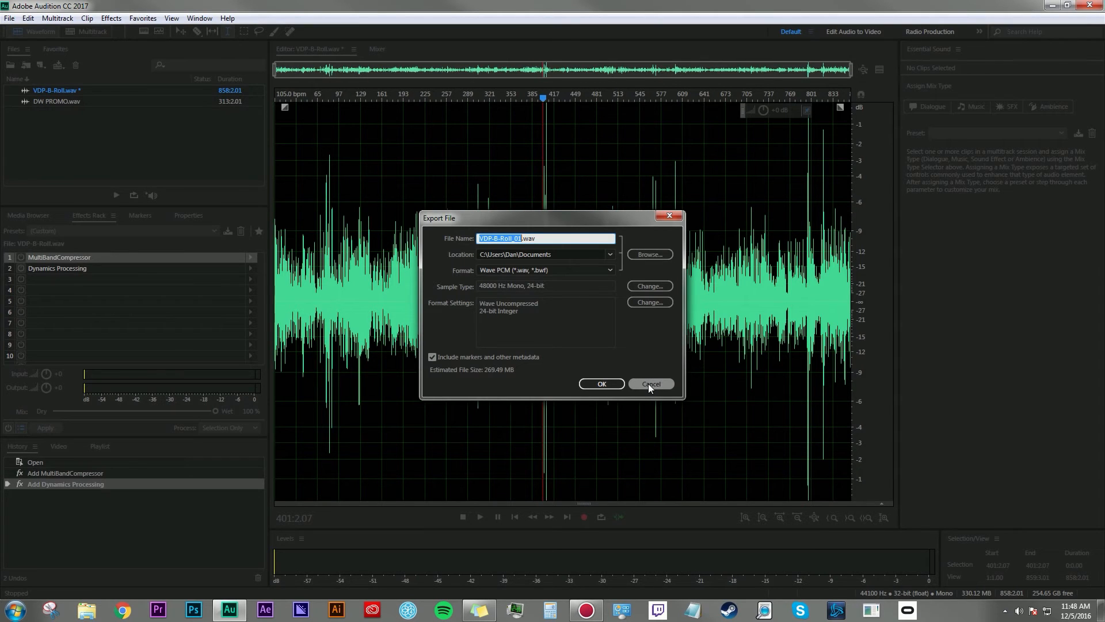
pyautogui.click(649, 384)
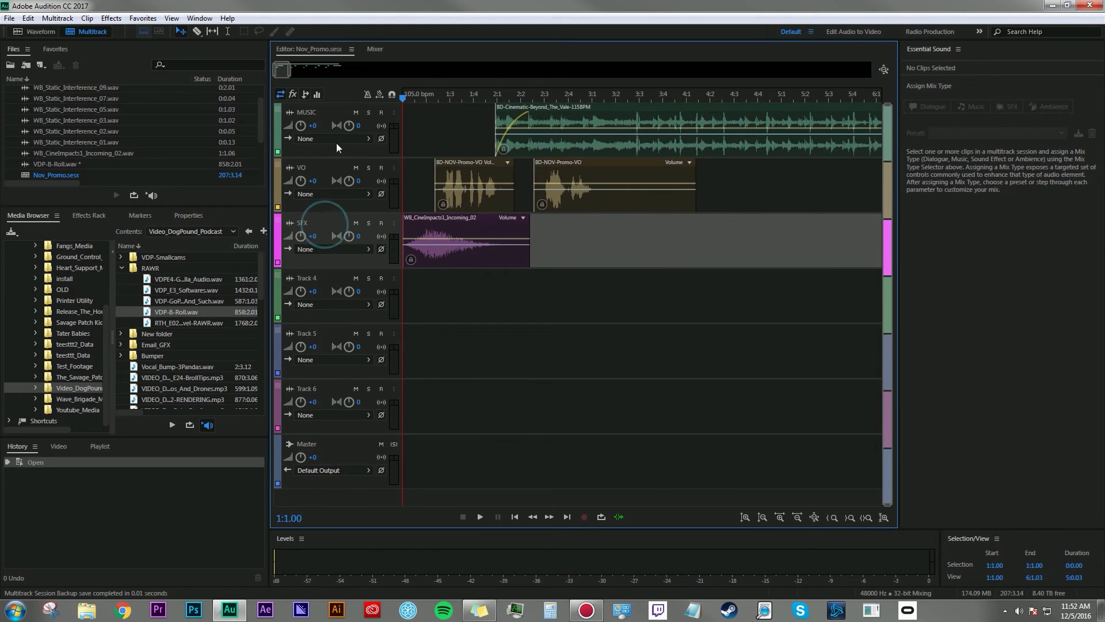
pyautogui.moveTo(324, 173)
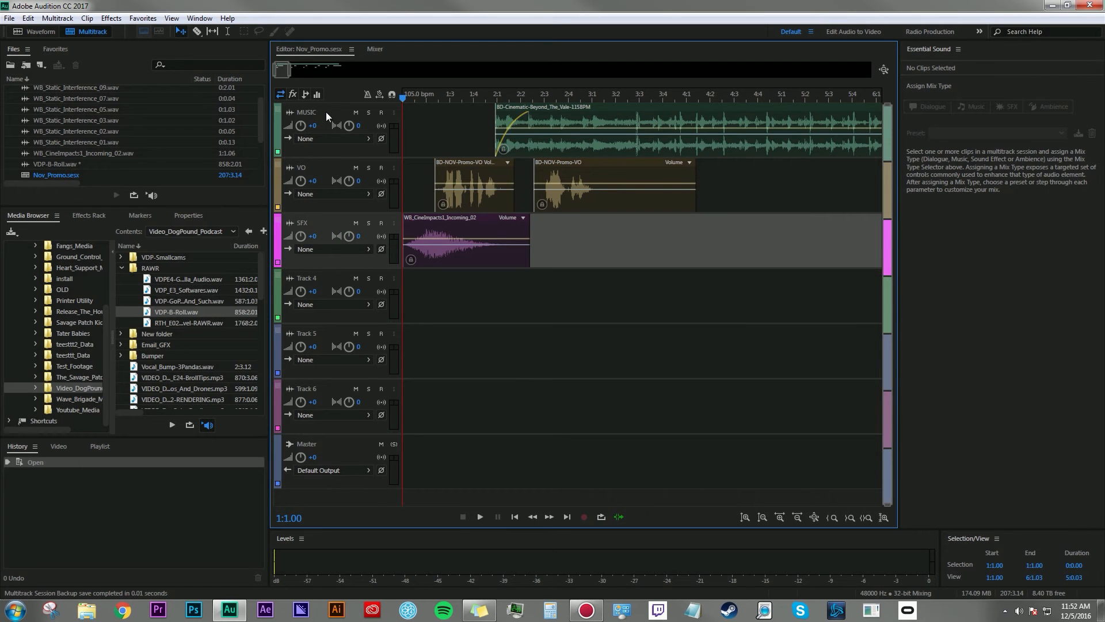
# Step: Select the MUSIC track in the Nov_Promo multitrack session
pyautogui.click(865, 517)
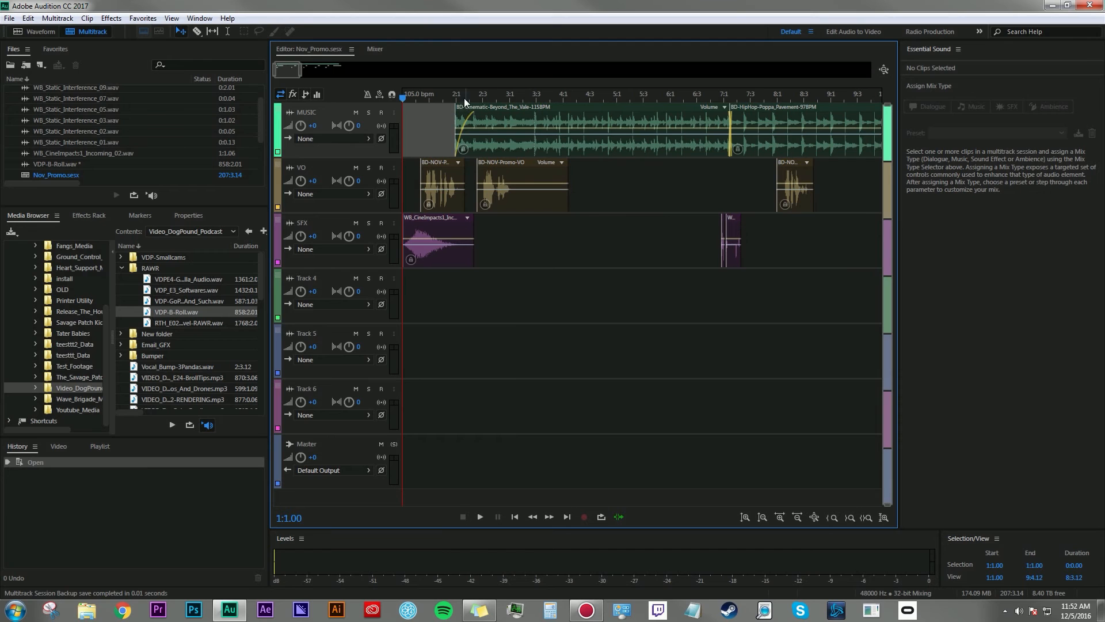
# Step: Solo the MUSIC track, play it, then mute it and clear its solo
pyautogui.click(367, 112)
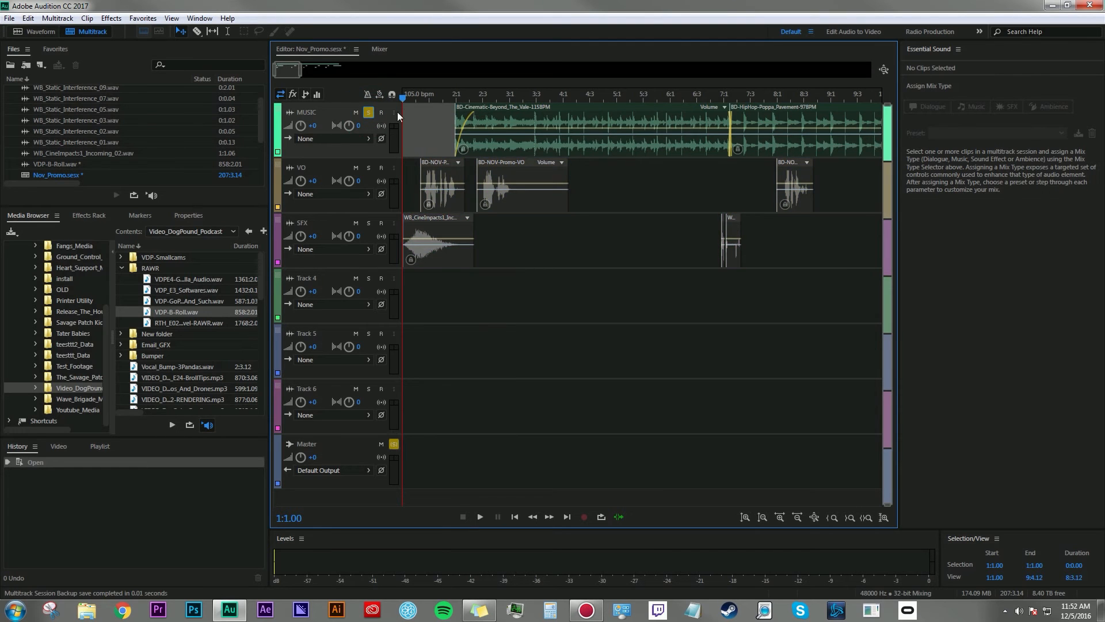
pyautogui.click(479, 516)
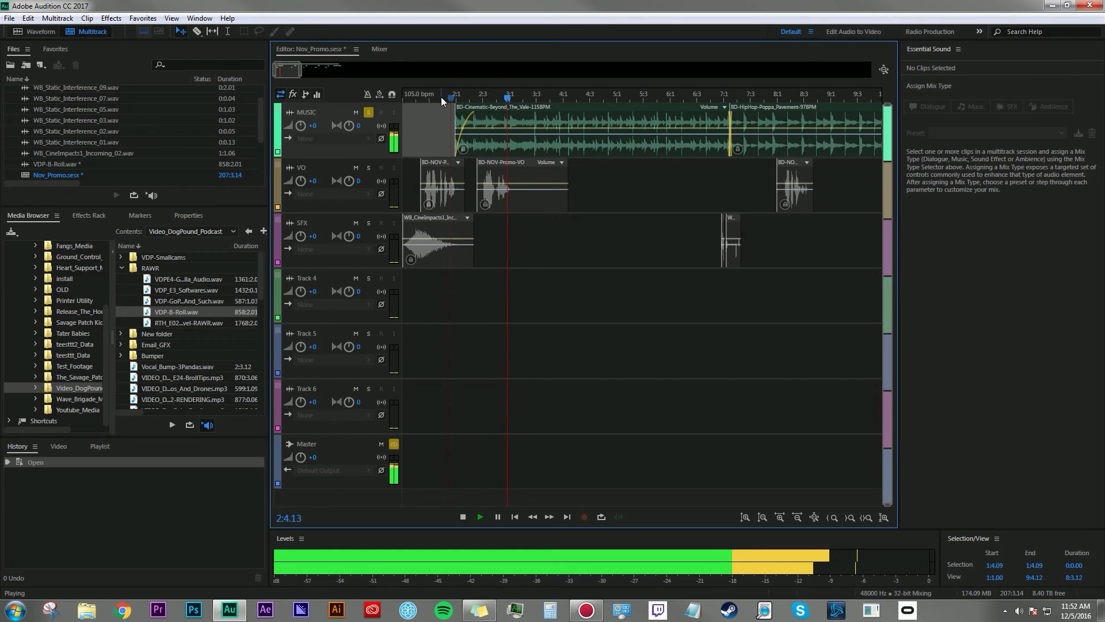
pyautogui.click(462, 516)
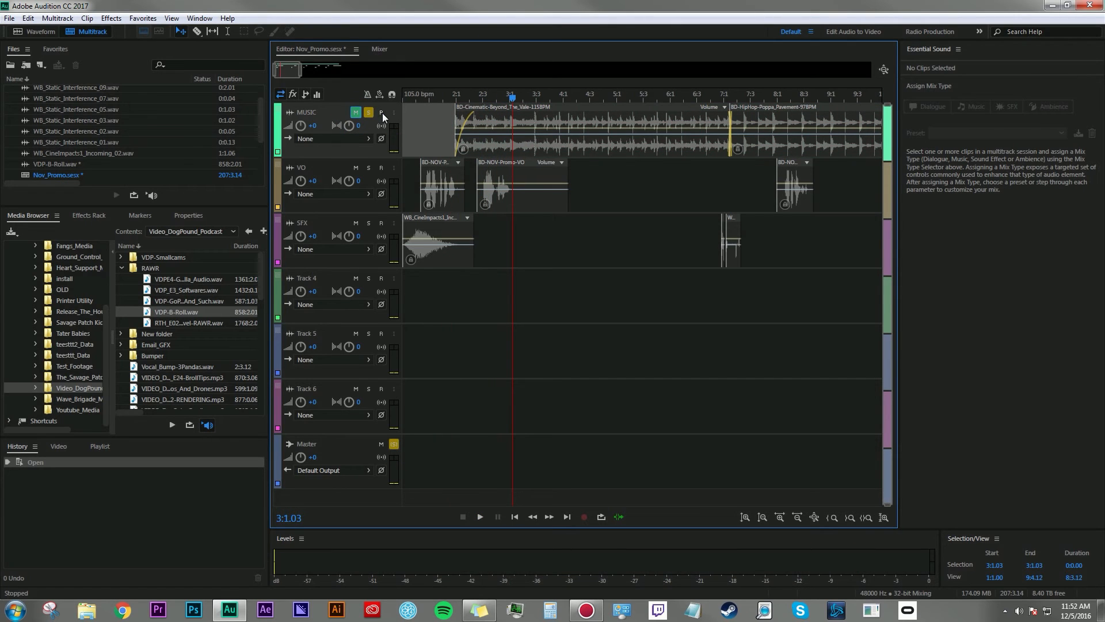
pyautogui.click(368, 113)
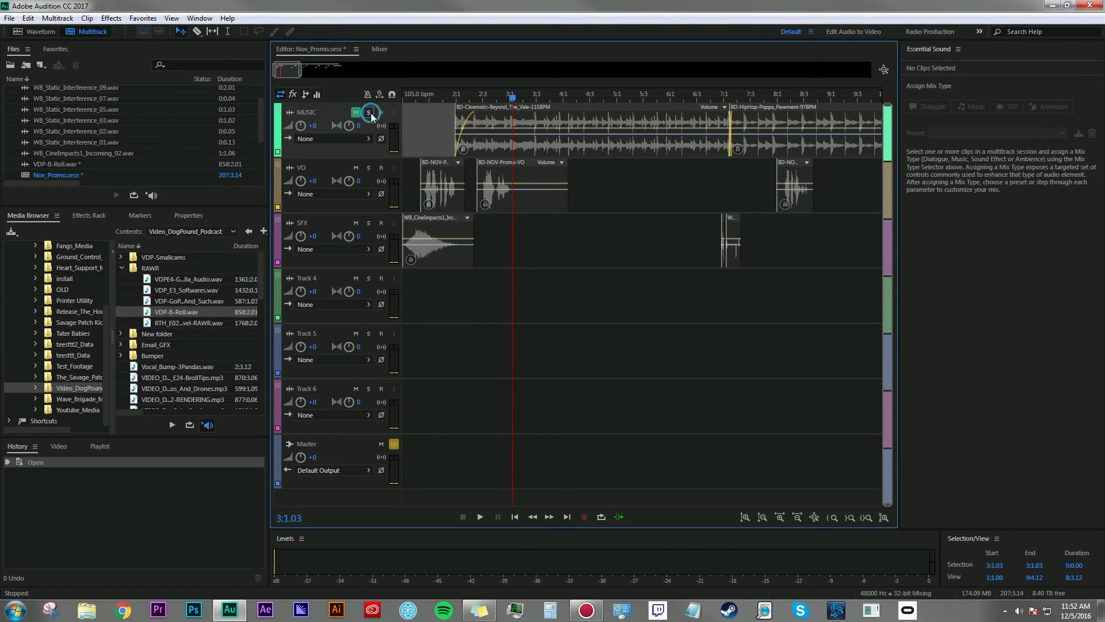
pyautogui.click(368, 113)
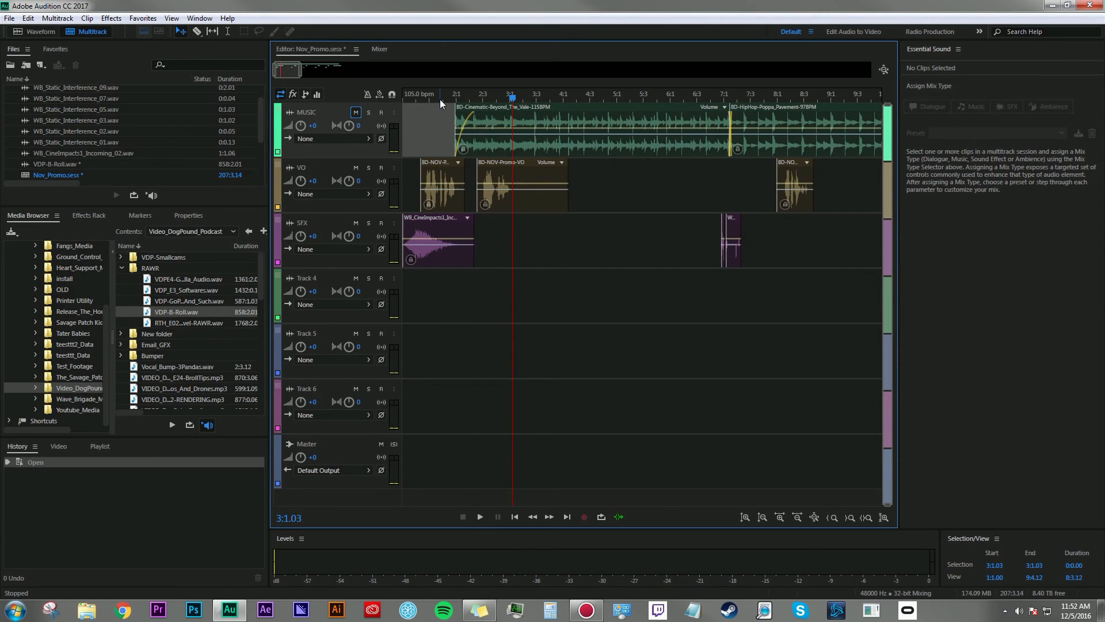
# Step: Play the VO track alone, then the SFX track alone, stopping after each
pyautogui.click(479, 517)
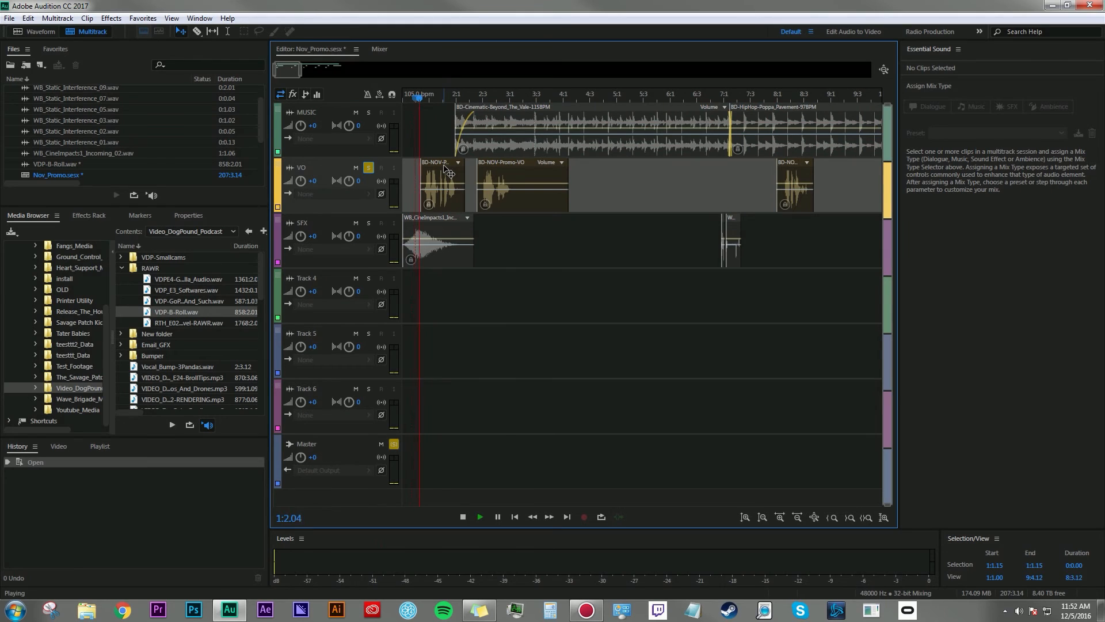
pyautogui.click(462, 517)
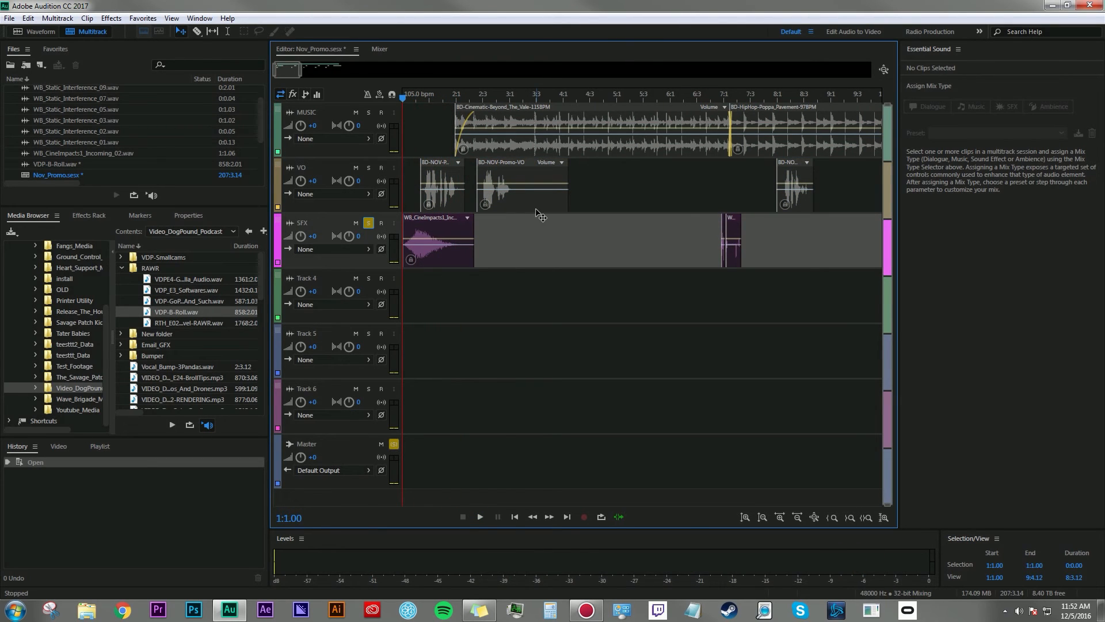
pyautogui.click(479, 517)
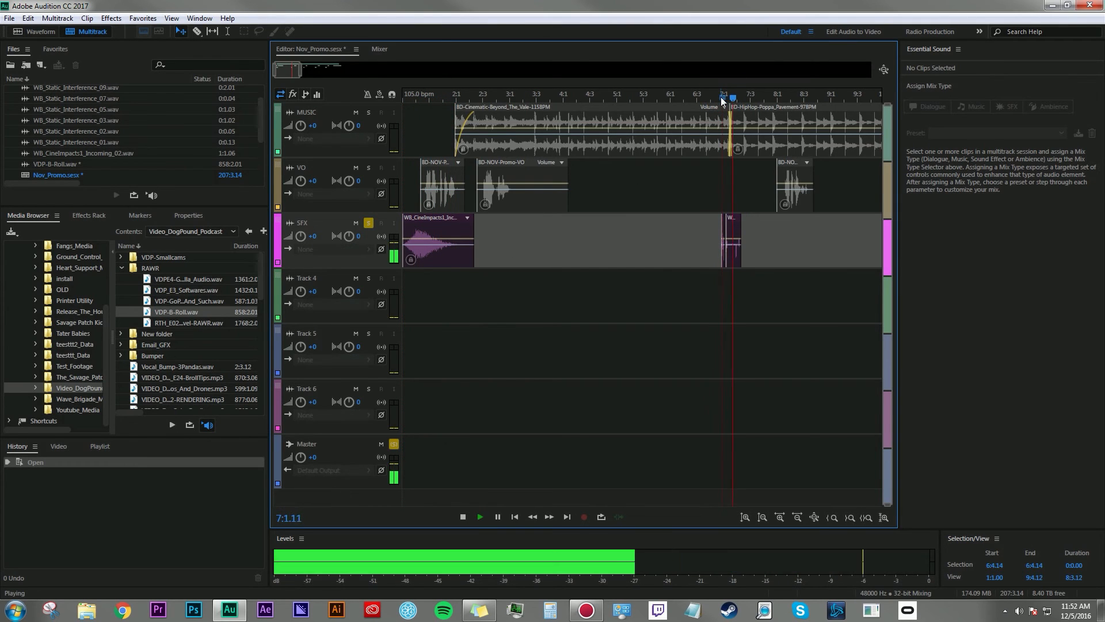
pyautogui.click(463, 516)
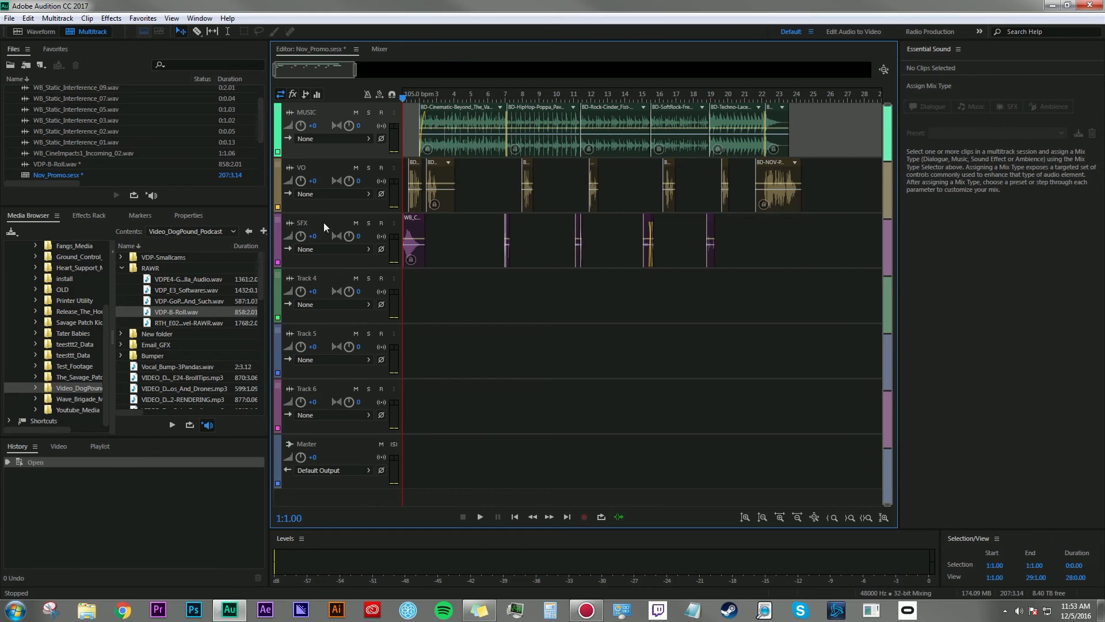
pyautogui.moveTo(527, 187)
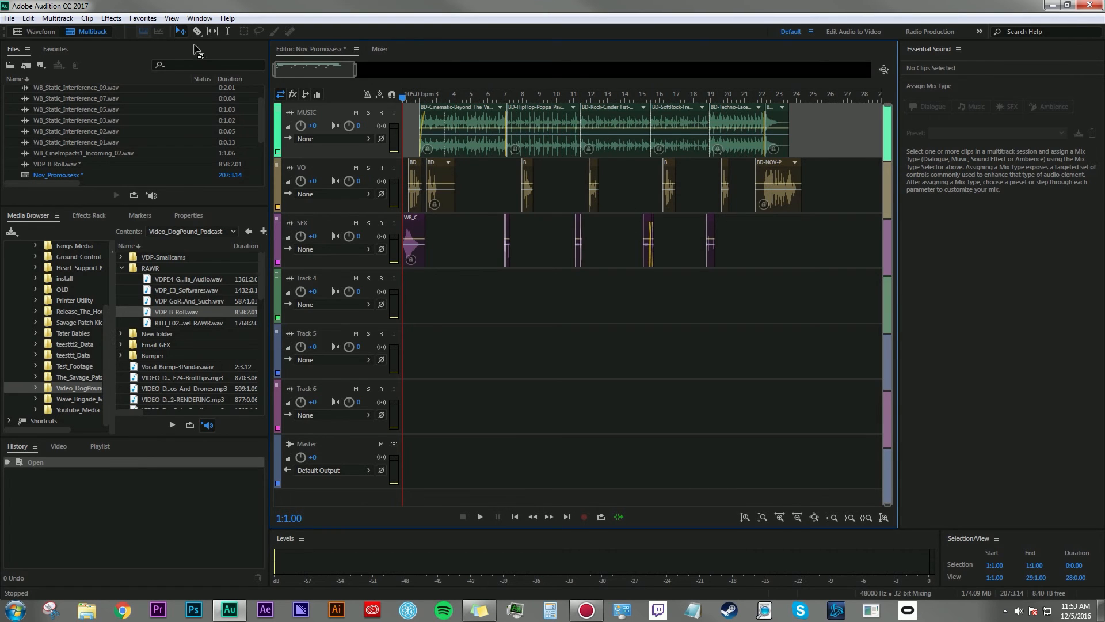
pyautogui.moveTo(227, 32)
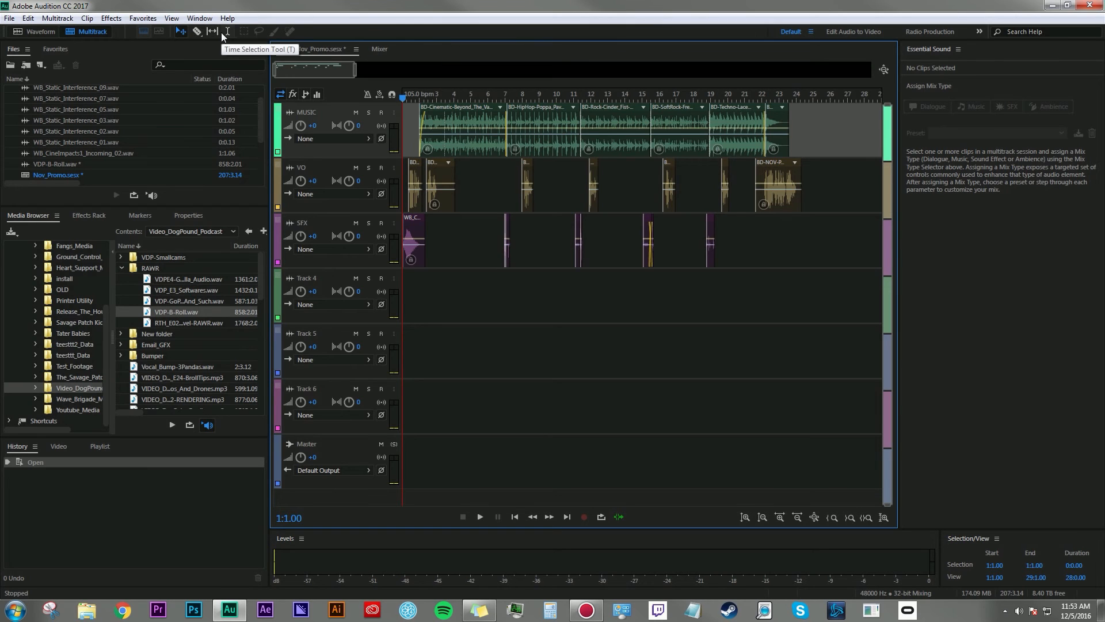
pyautogui.moveTo(550, 163)
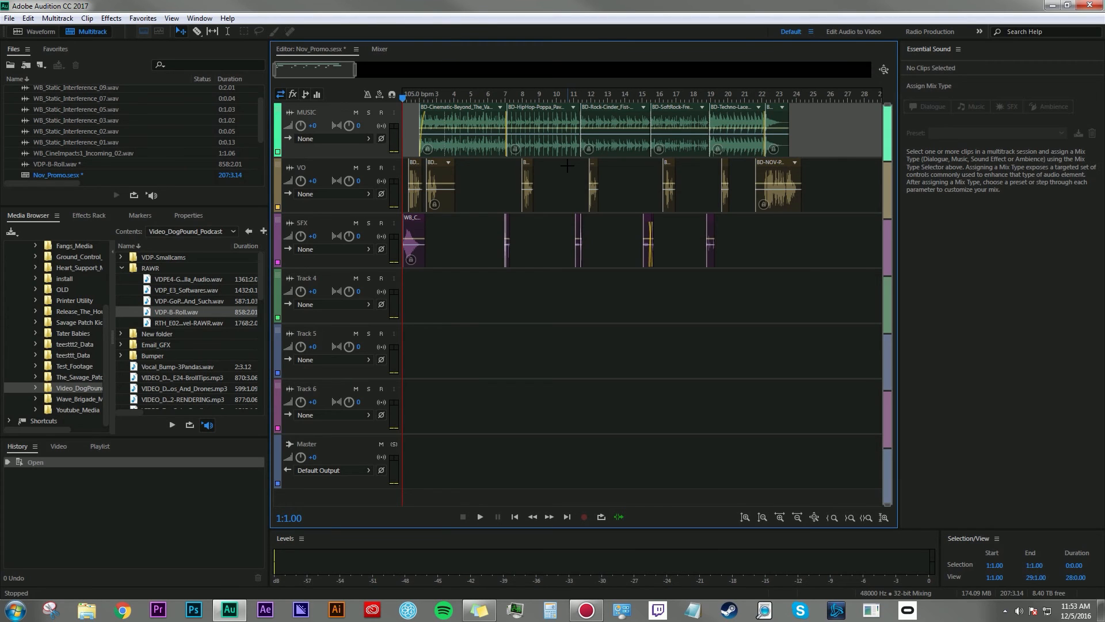
pyautogui.moveTo(89, 39)
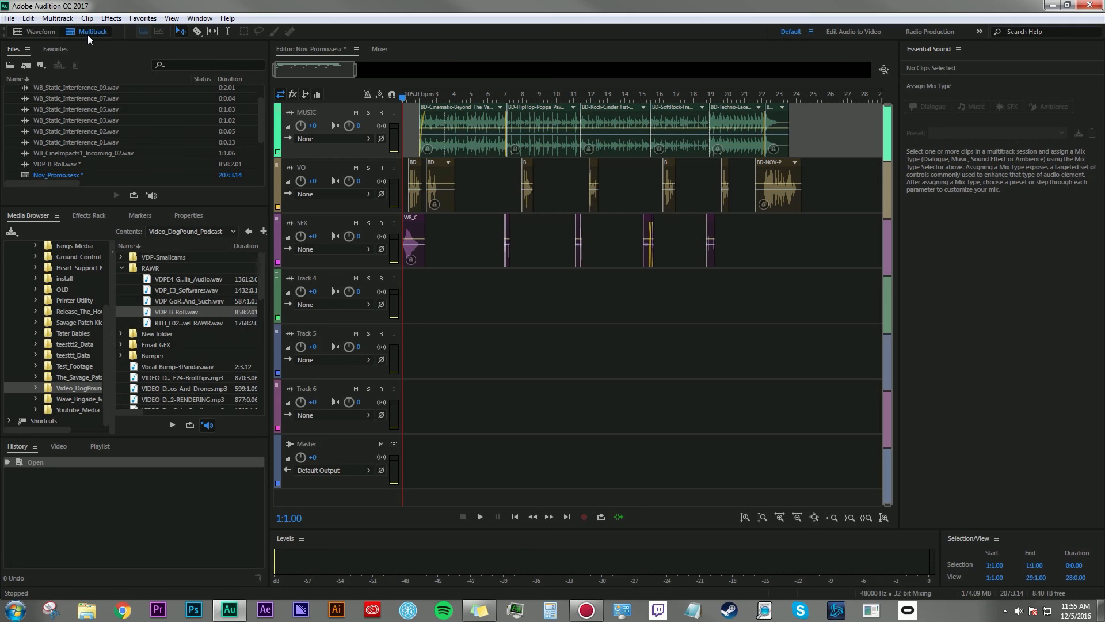
pyautogui.click(803, 93)
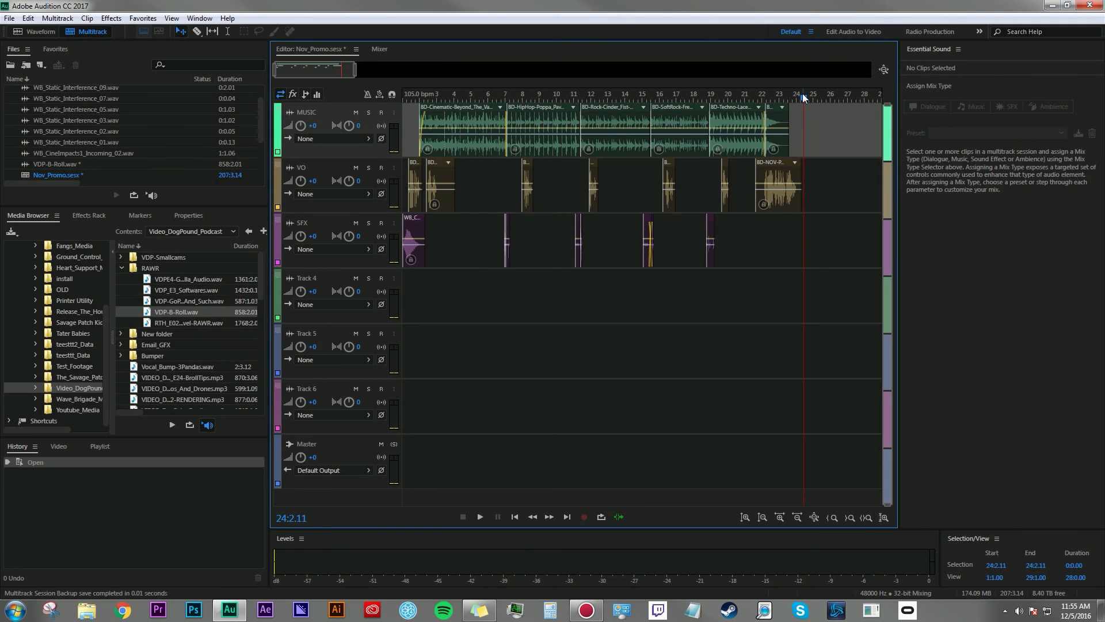